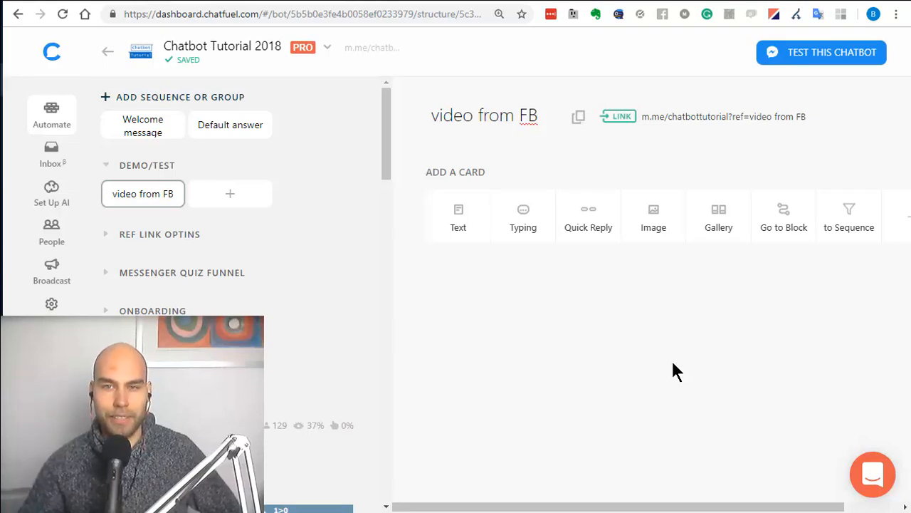
mouse_move(87, 159)
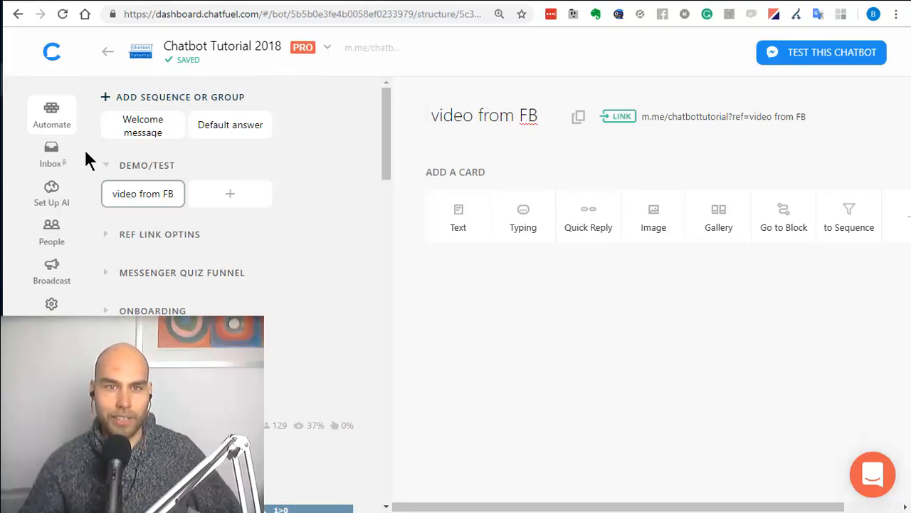
mouse_move(458, 228)
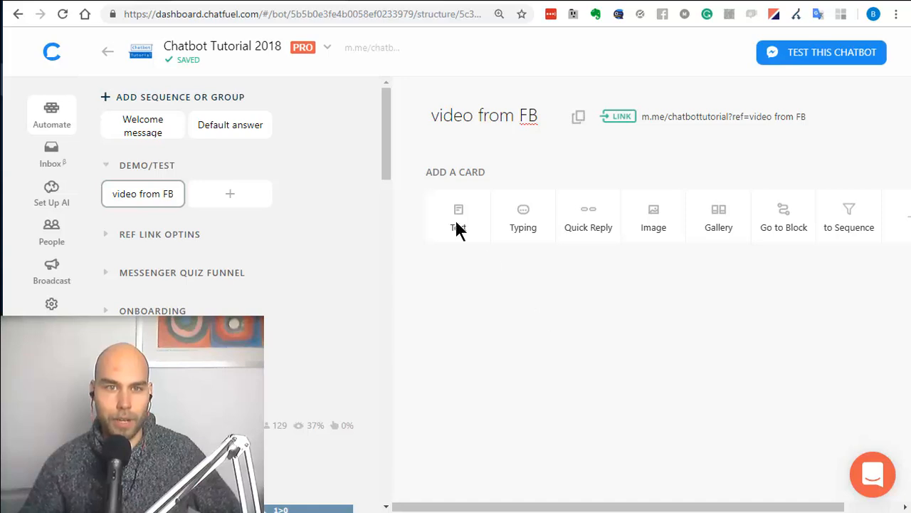
mouse_move(780, 137)
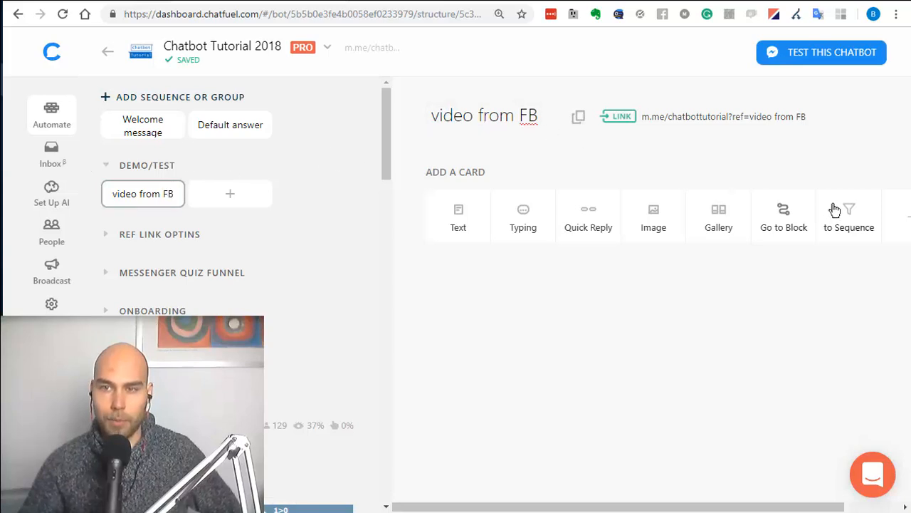
mouse_move(499, 187)
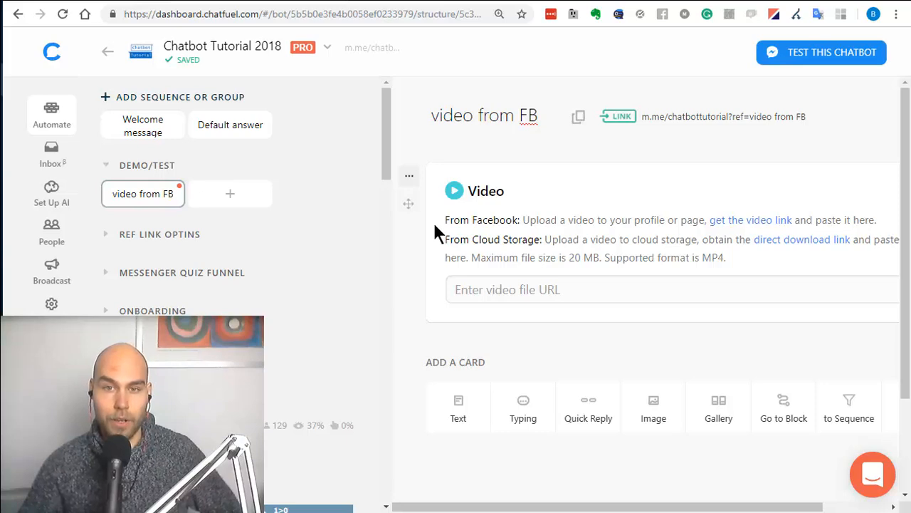
mouse_move(530, 249)
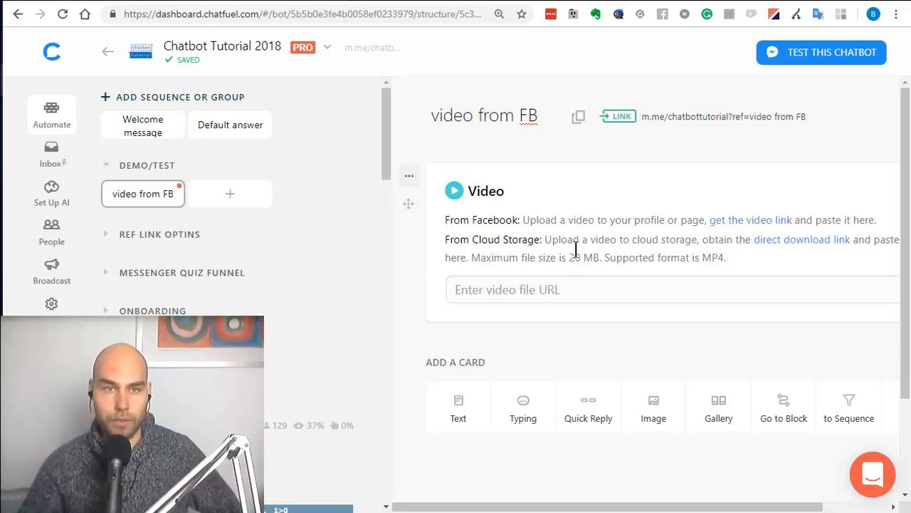
mouse_move(575, 259)
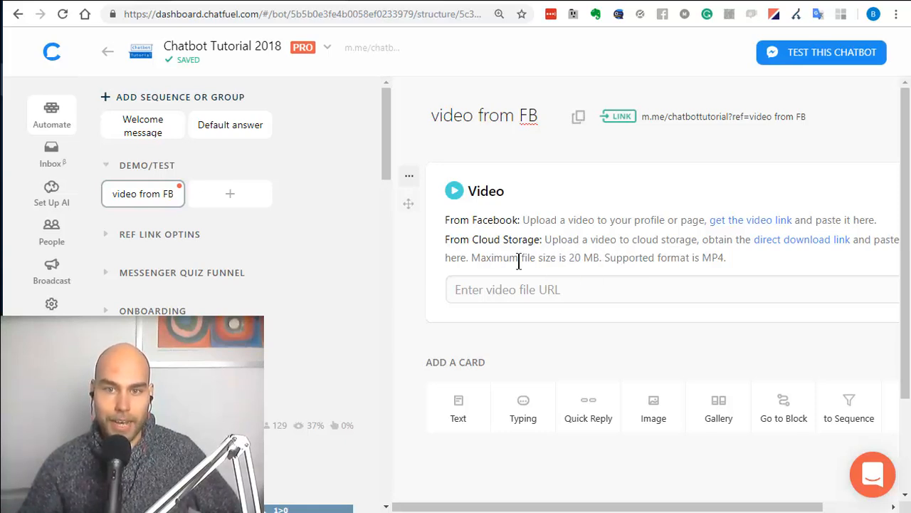
mouse_move(526, 239)
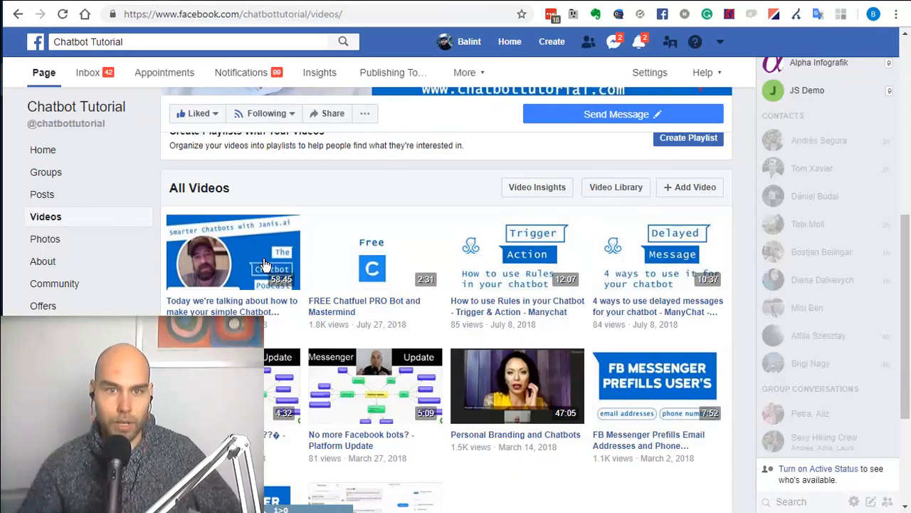
Step: Open the first Chatbot Tutorial video and copy its URL from the address bar
click(232, 253)
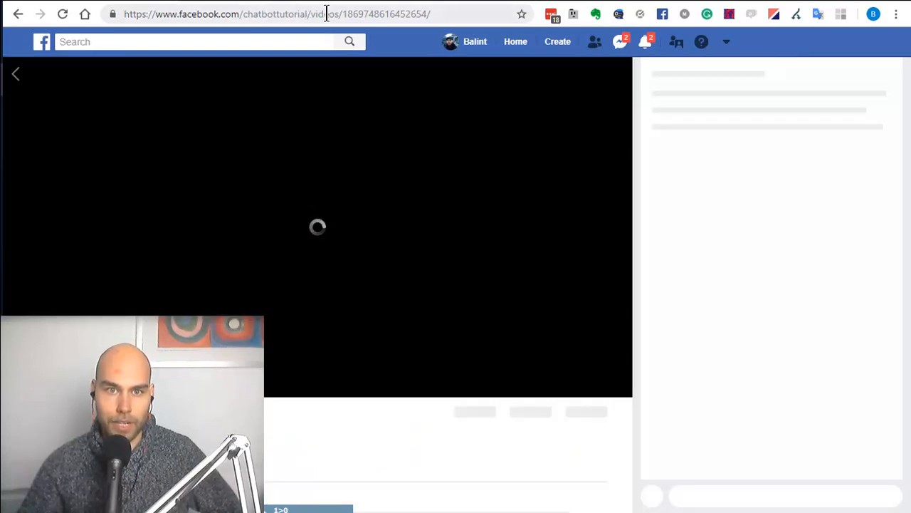
click(285, 14)
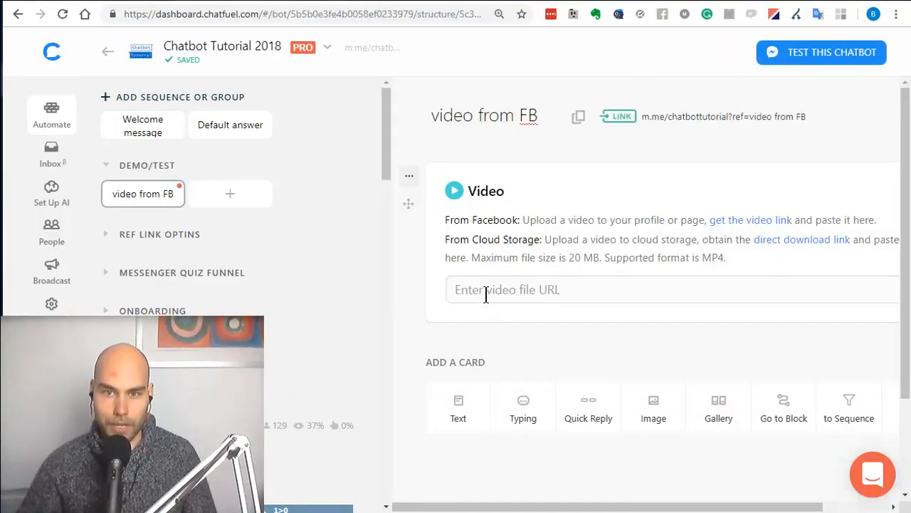
text(https://www.facebook.com/chatbottutorial/videos/1869748616452654/)
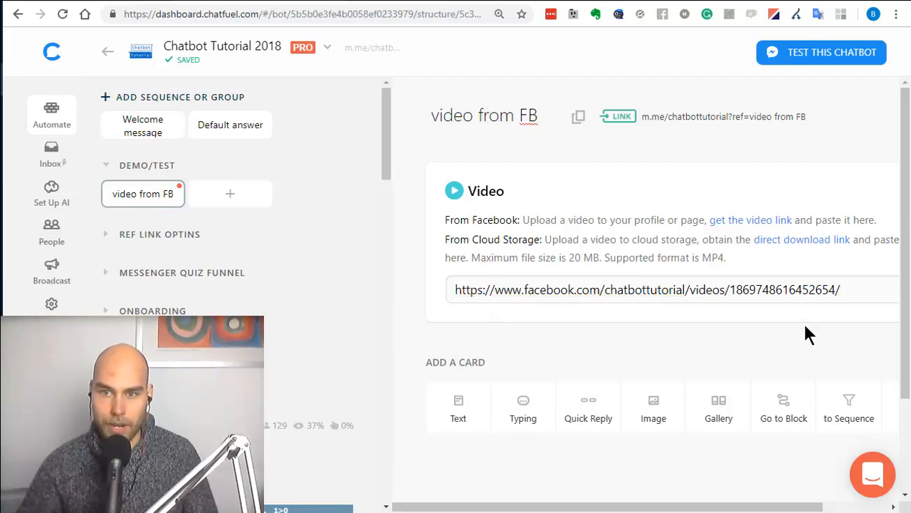
mouse_move(744, 180)
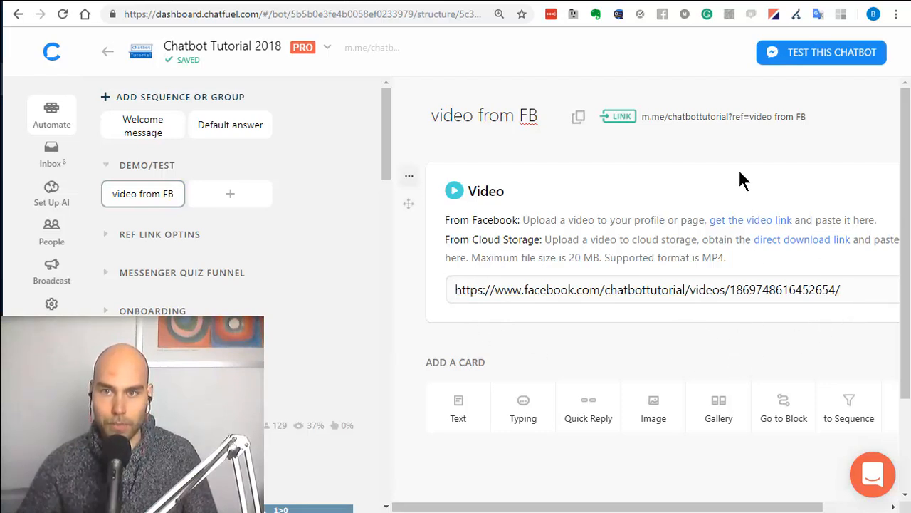
mouse_move(837, 146)
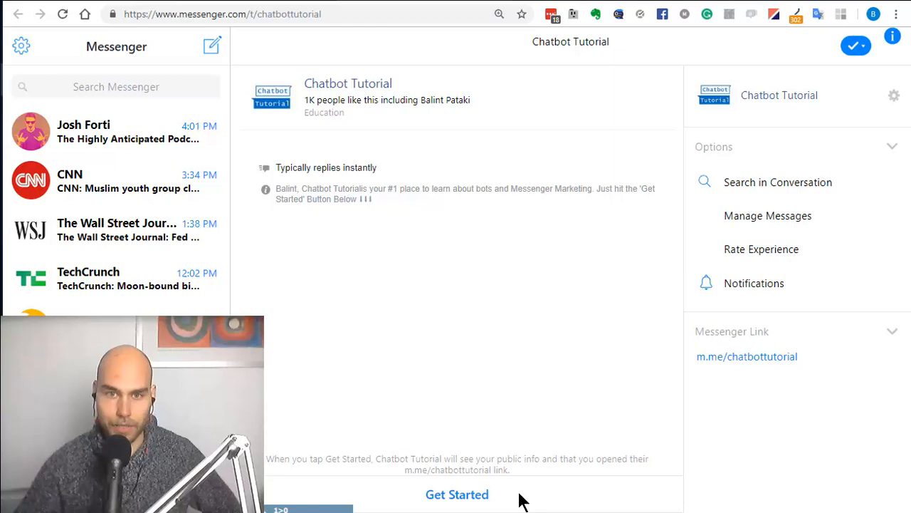
Step: Press Get Started in the Chatbot Tutorial chat, then play and pause the delivered video
click(456, 495)
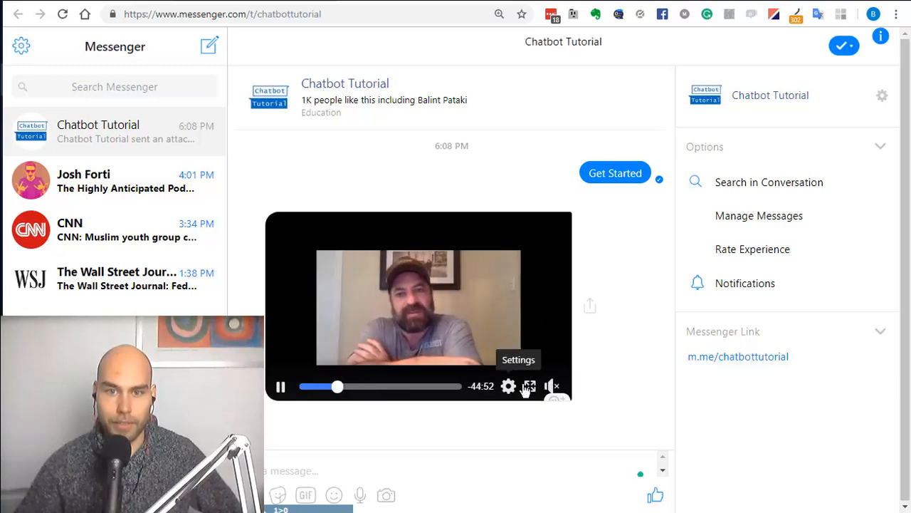
mouse_move(530, 386)
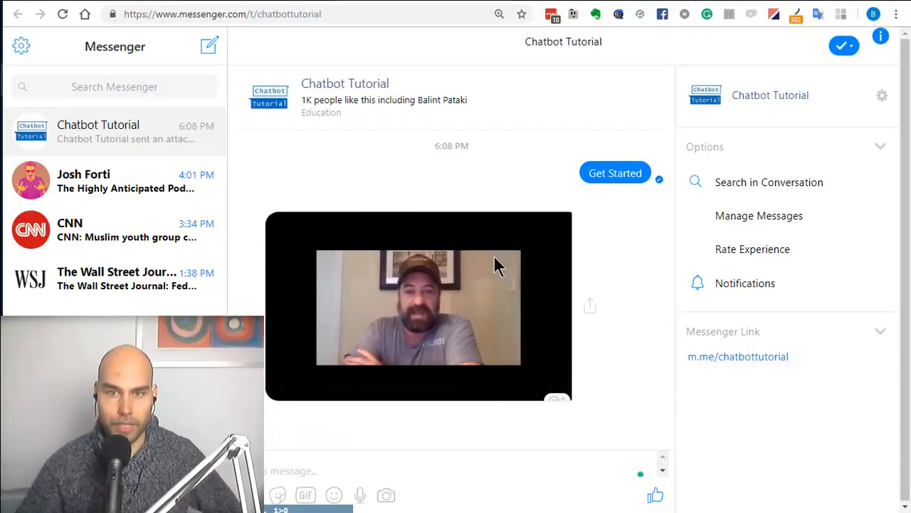
click(418, 306)
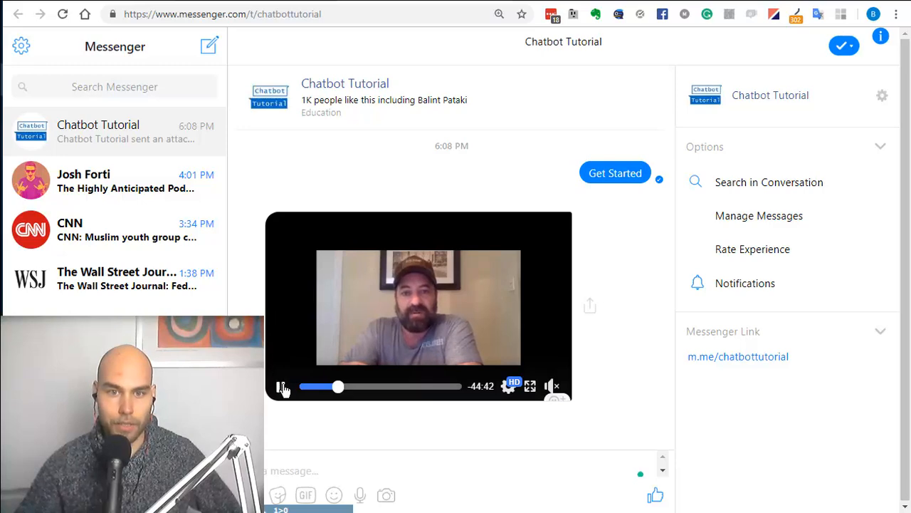
click(282, 387)
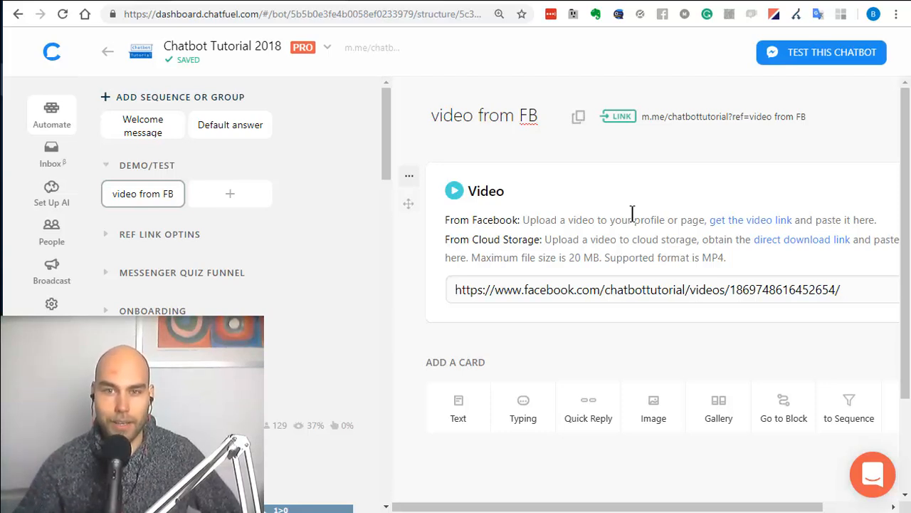
mouse_move(668, 254)
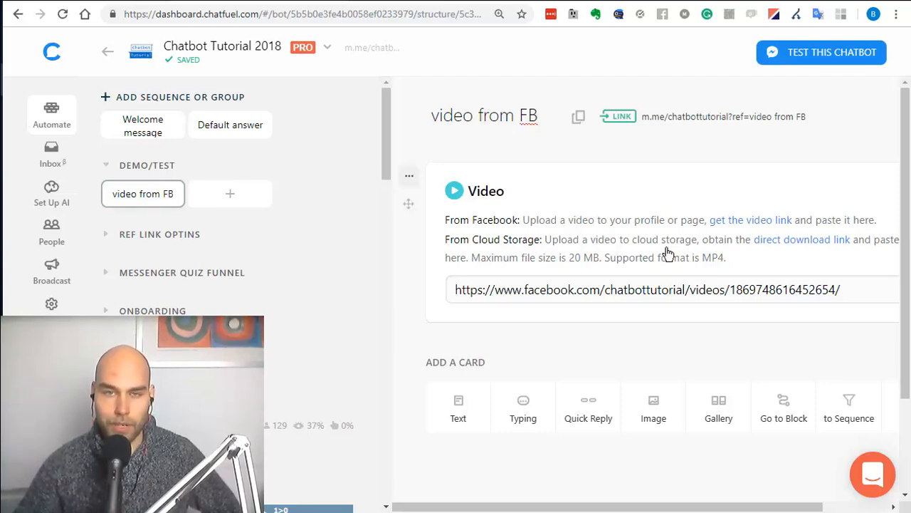